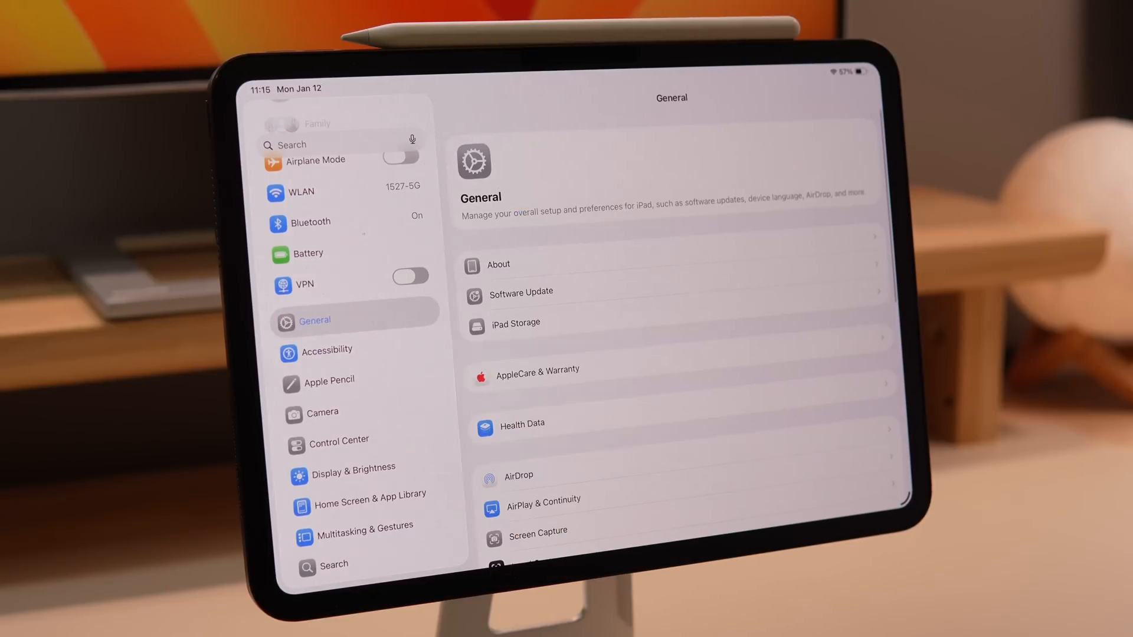
Open AirPlay & Continuity and confirm the Cursor and Keyboard sharing toggle is on
left_click(542, 499)
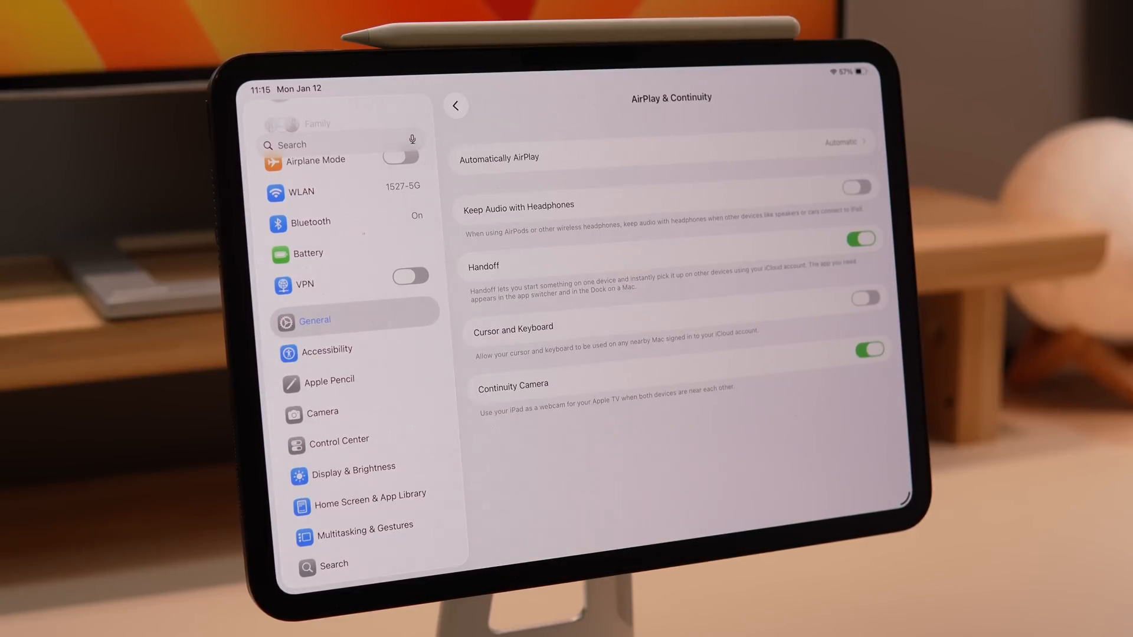
left_click(863, 298)
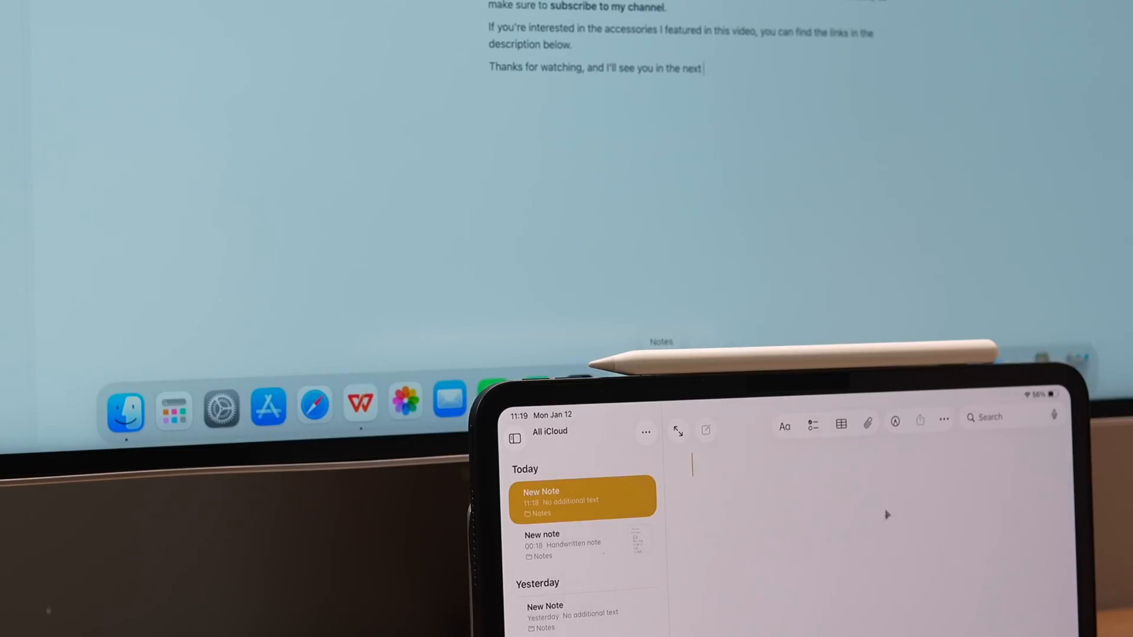
Finish the Mac draft's closing line with the word "video" before handing control to the iPad note
type("video!")
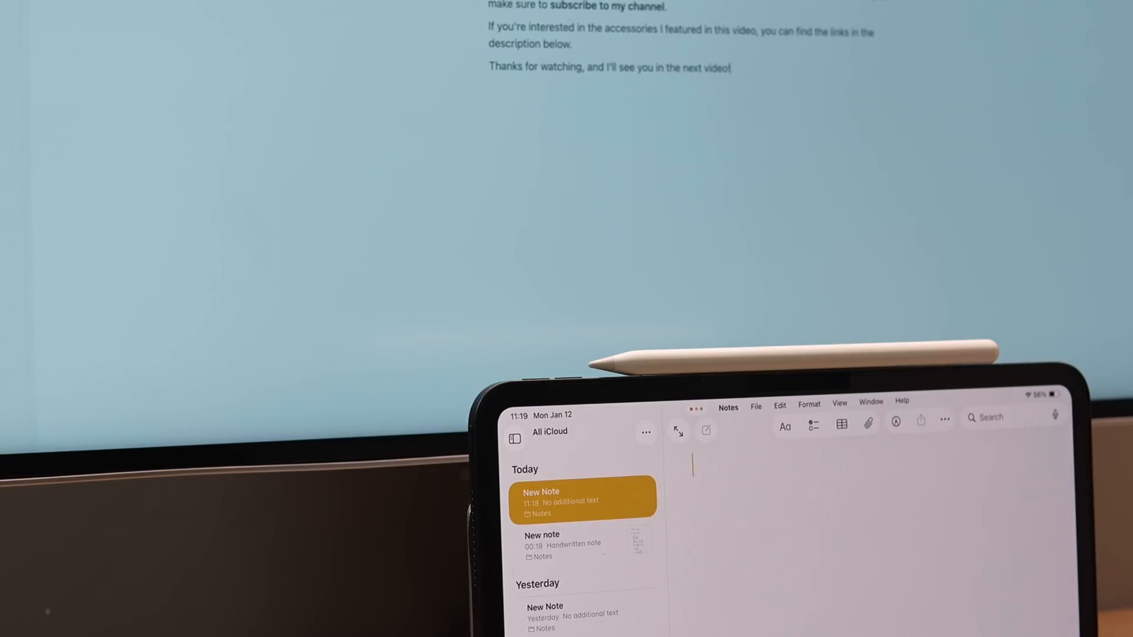